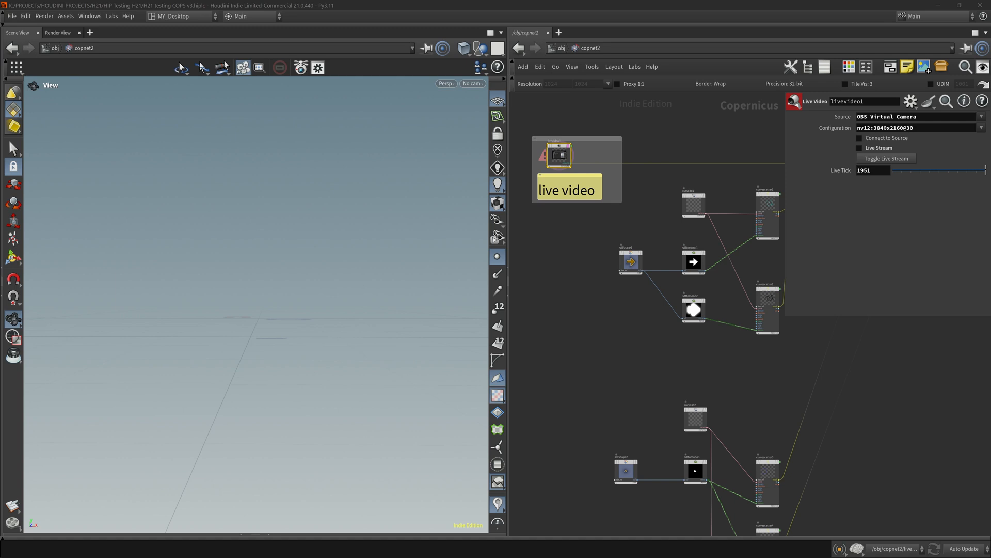
pyautogui.moveTo(674, 181)
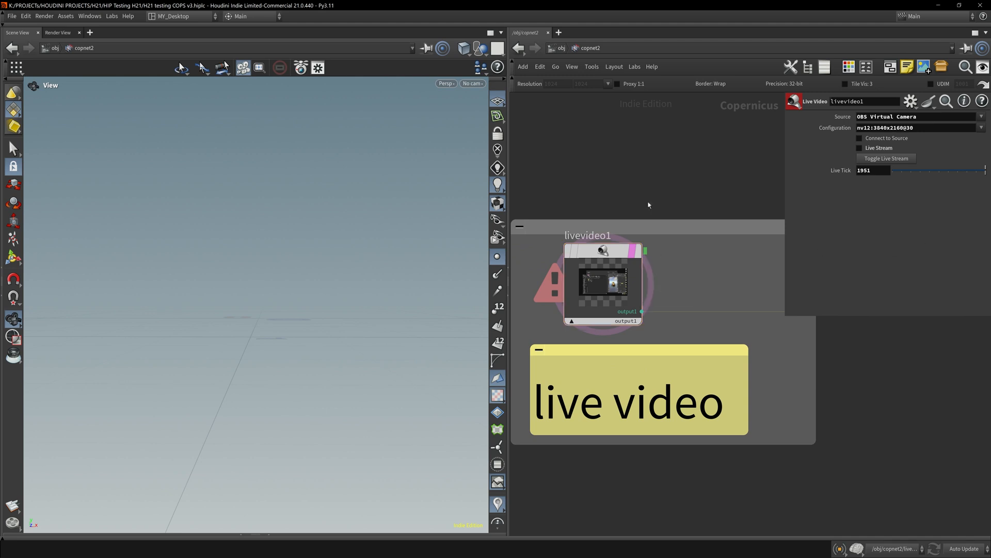
pyautogui.press('Tab')
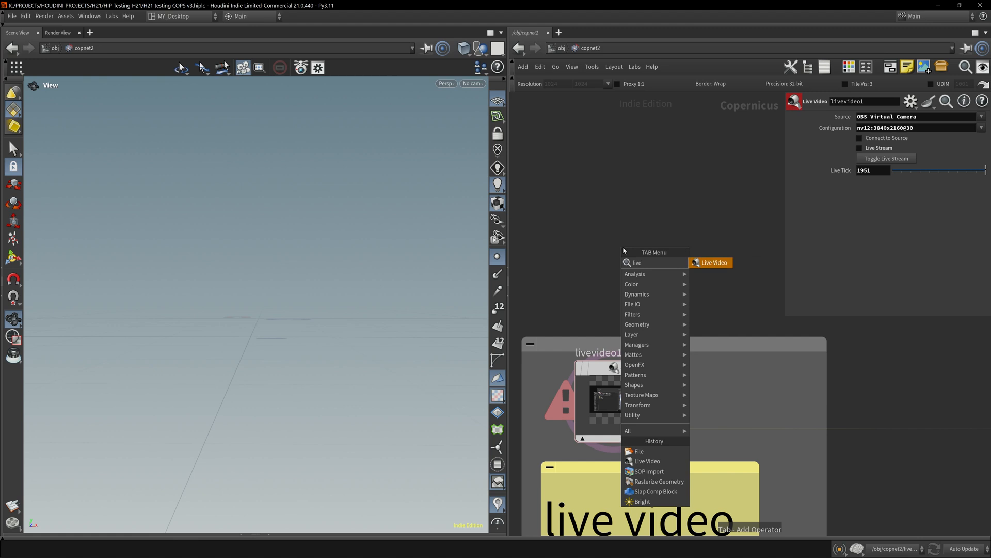
pyautogui.click(710, 263)
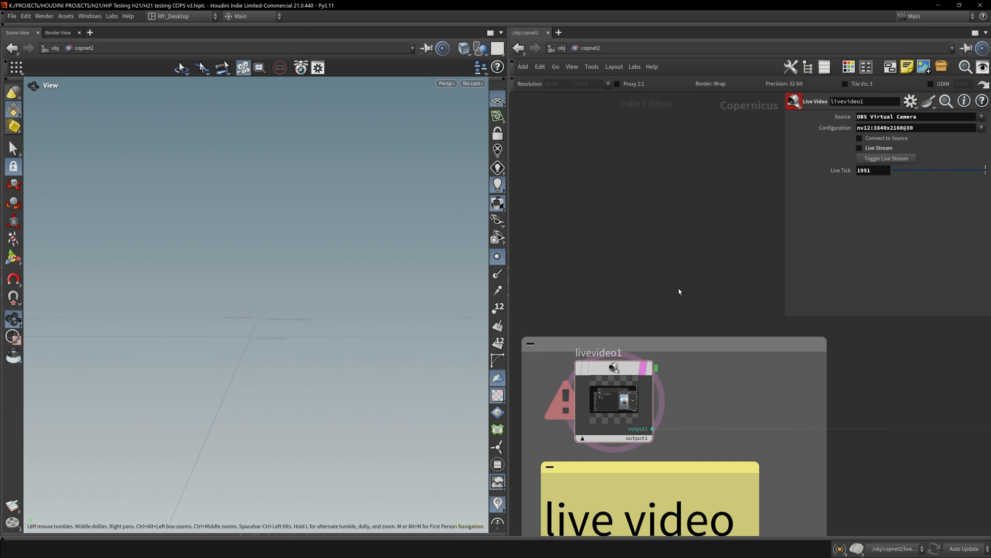
pyautogui.click(981, 117)
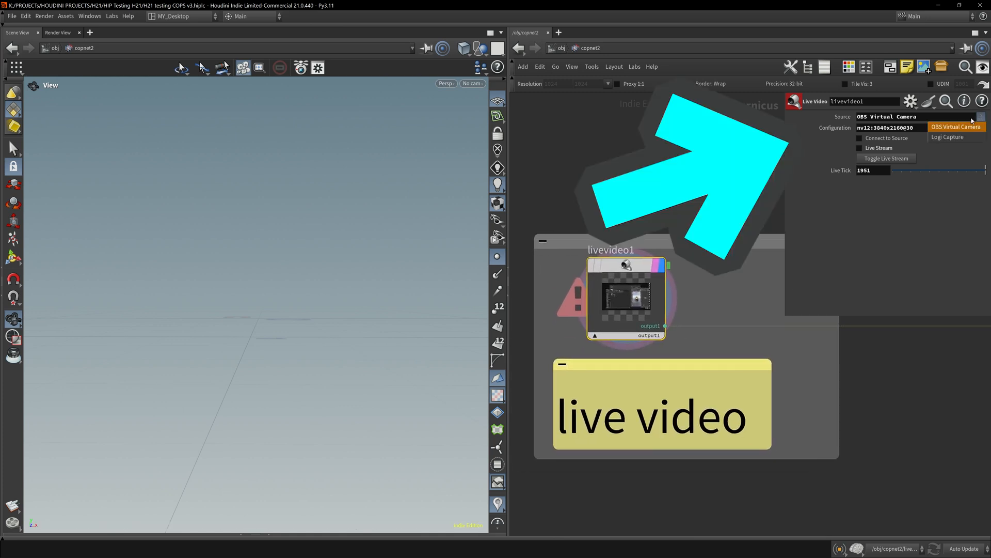
pyautogui.moveTo(972, 125)
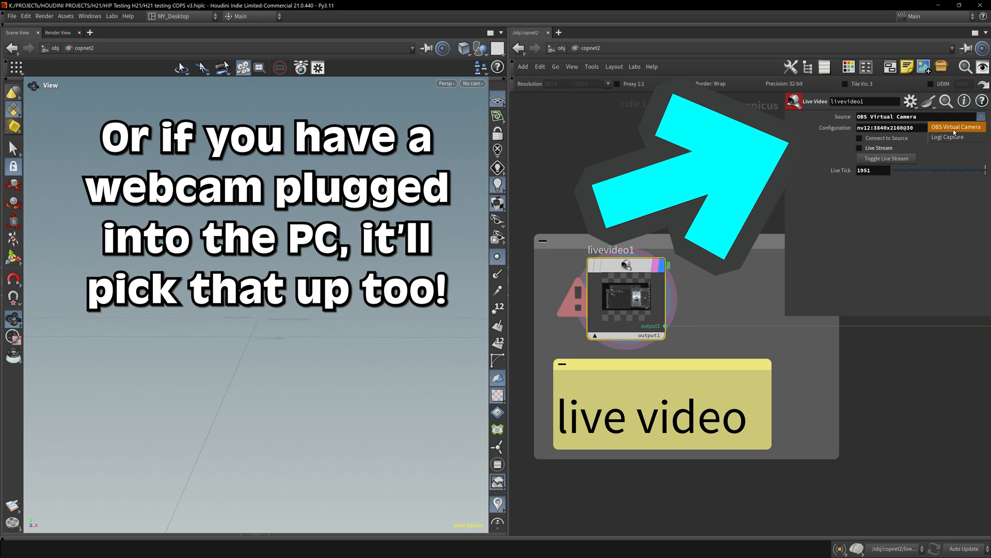
pyautogui.click(984, 117)
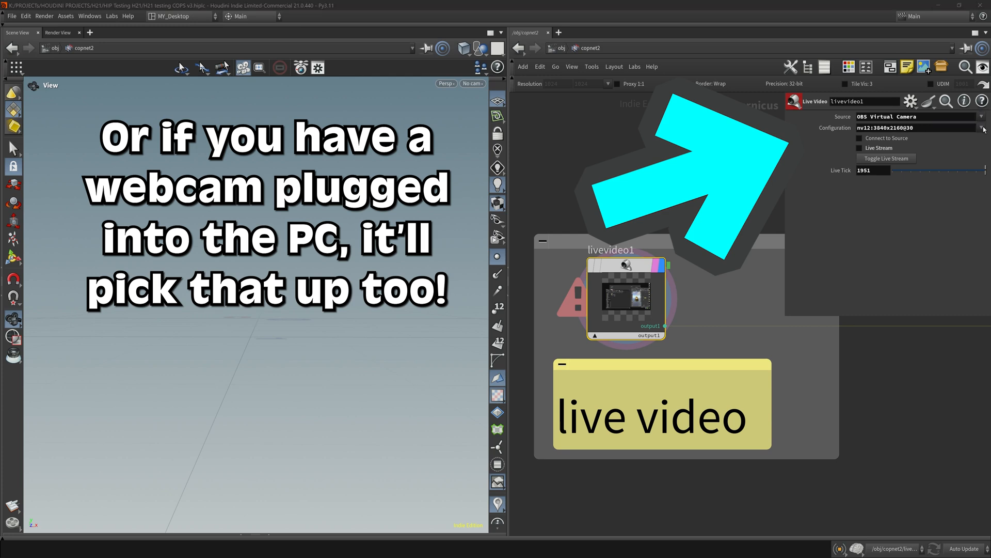
pyautogui.click(984, 128)
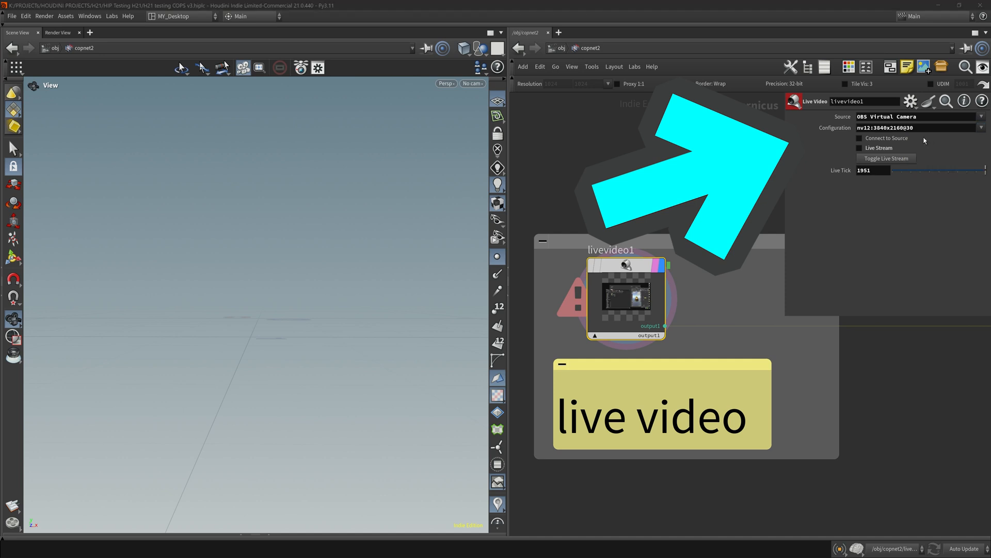
pyautogui.click(860, 138)
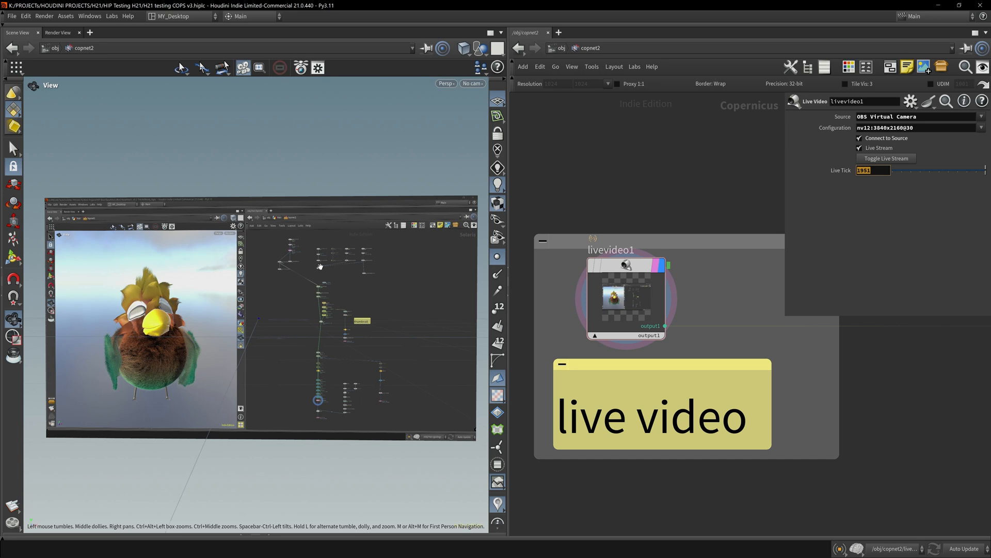
pyautogui.moveTo(368, 278)
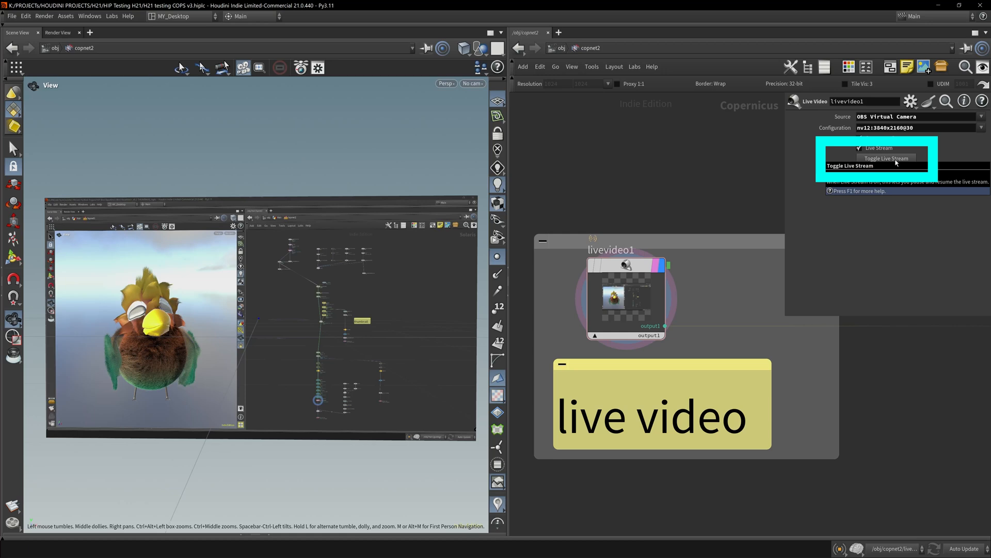
# Toggle Live Stream on livevideo1 so the OBS virtual-camera feed plays in the viewport
pyautogui.click(884, 158)
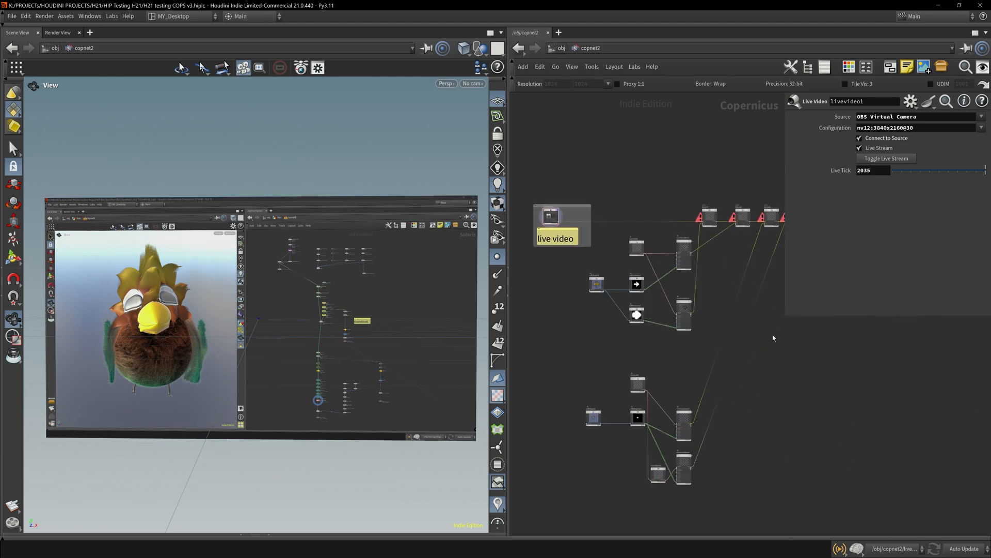
# Hide the parameter dialog and draw a curve with the Curve tool to feed curvescatter1 arrow stamps
pyautogui.press('p')
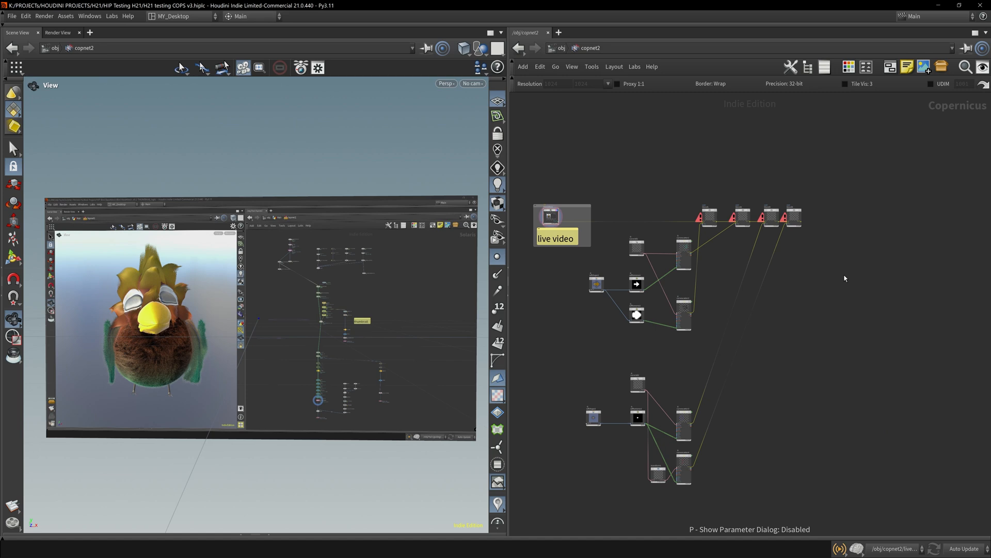
pyautogui.click(792, 216)
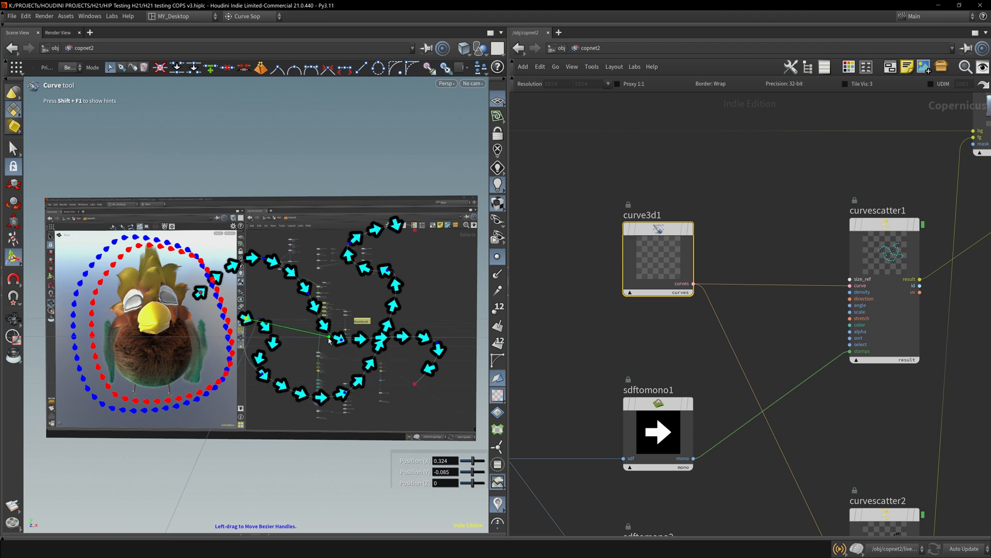
# Drag curve points near the feed centre so the cyan arrow trail follows a new path
pyautogui.moveTo(329, 334); pyautogui.dragTo(333, 352)
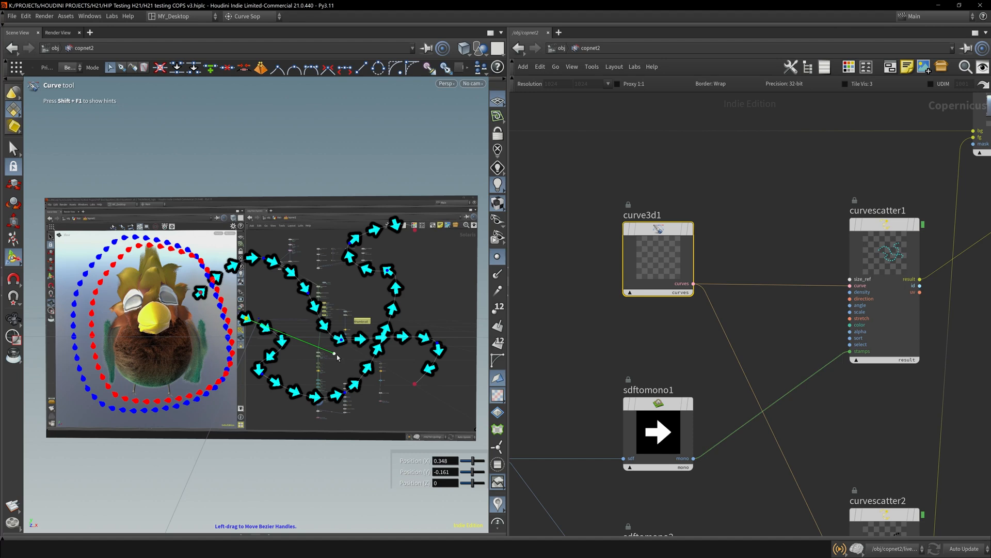
pyautogui.moveTo(337, 357); pyautogui.dragTo(319, 337)
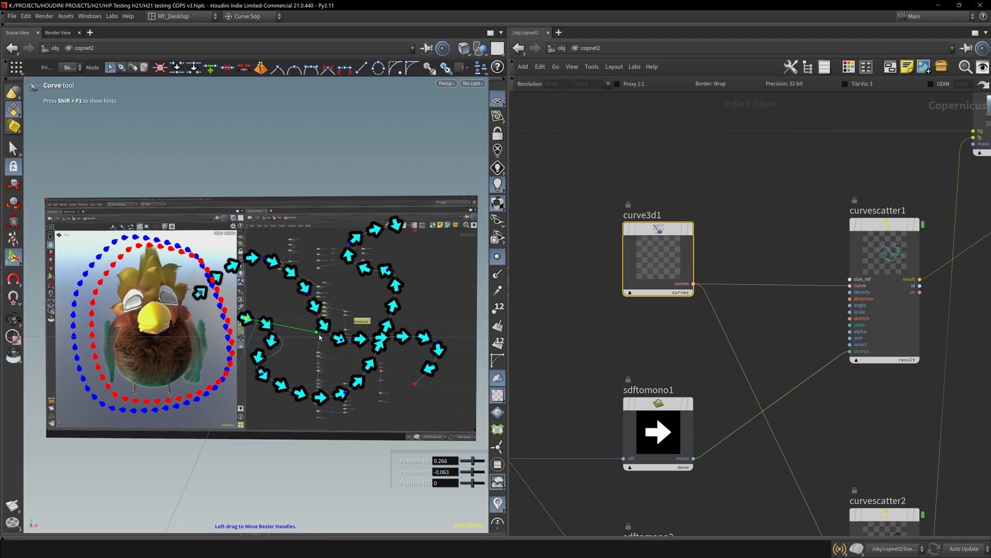